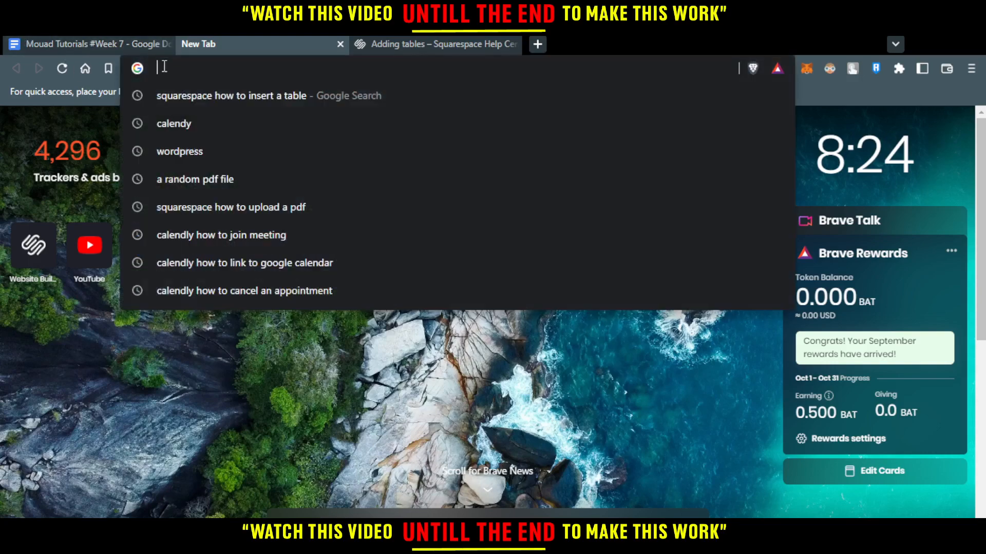
# - Go to squarespace.com in the new Brave tab
pyautogui.write('squarespace.com')
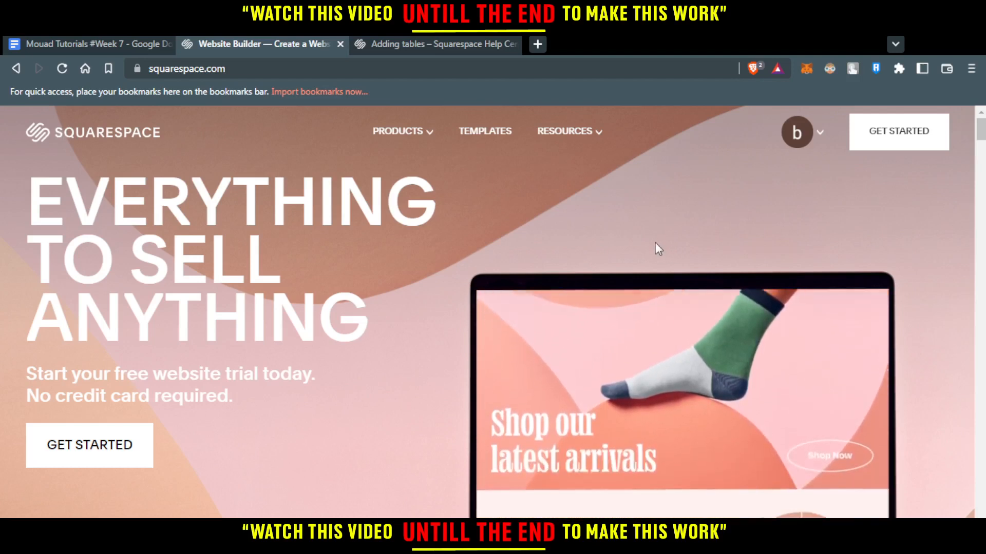
pyautogui.moveTo(491, 142)
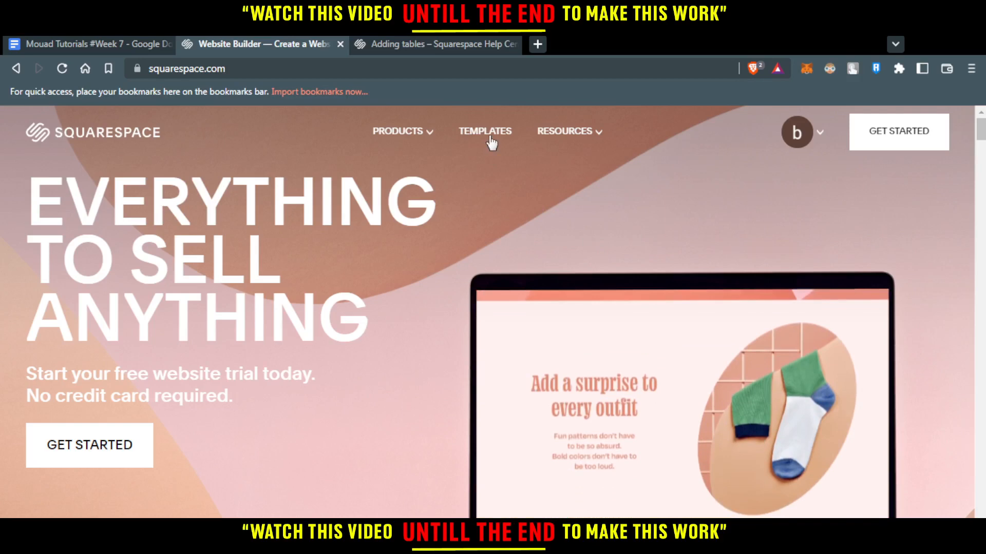
# - Browse the Templates gallery, then bring up the account menu from the avatar
pyautogui.click(485, 131)
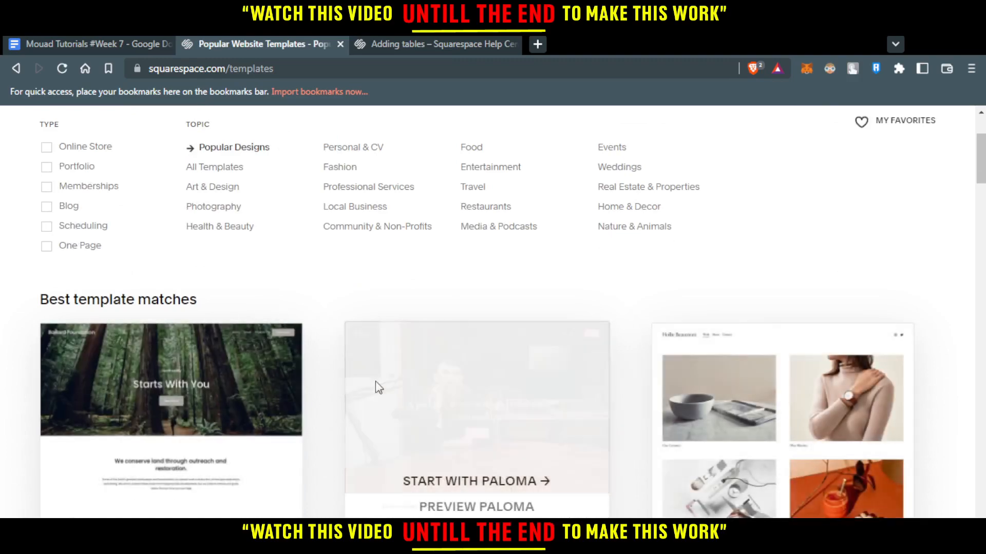
pyautogui.scroll(-3)
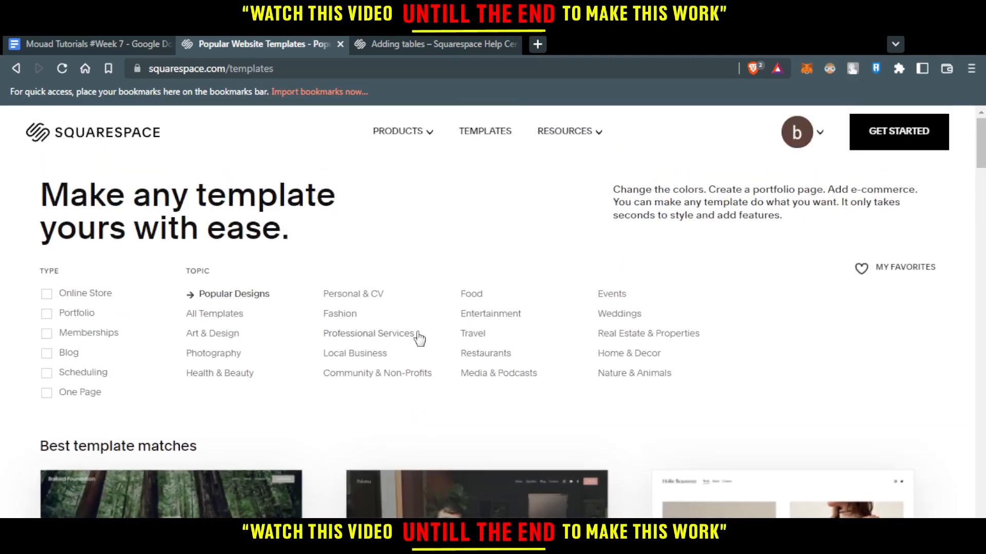
pyautogui.click(797, 132)
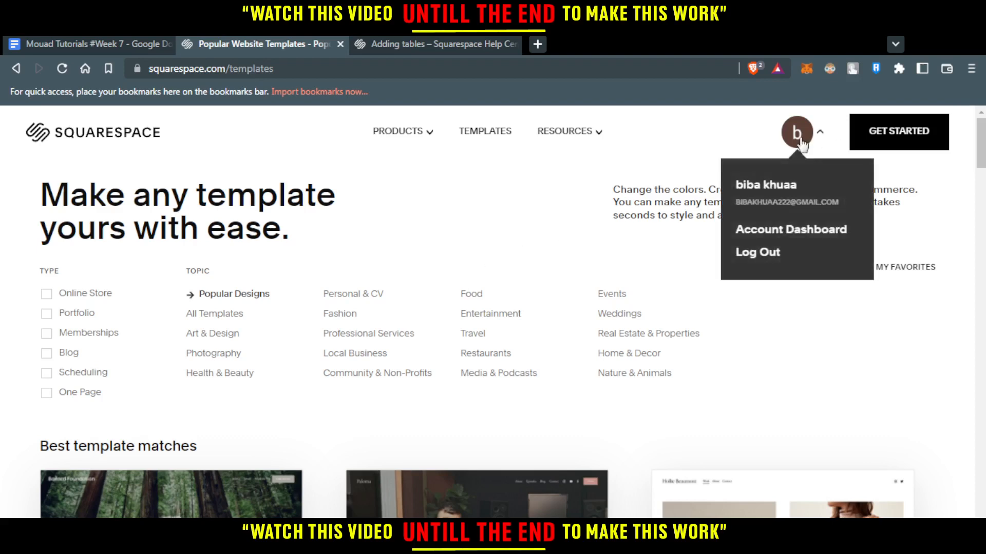
# - From the Account Dashboard, go to the 'test' website and enter edit mode on its Work page
pyautogui.click(791, 229)
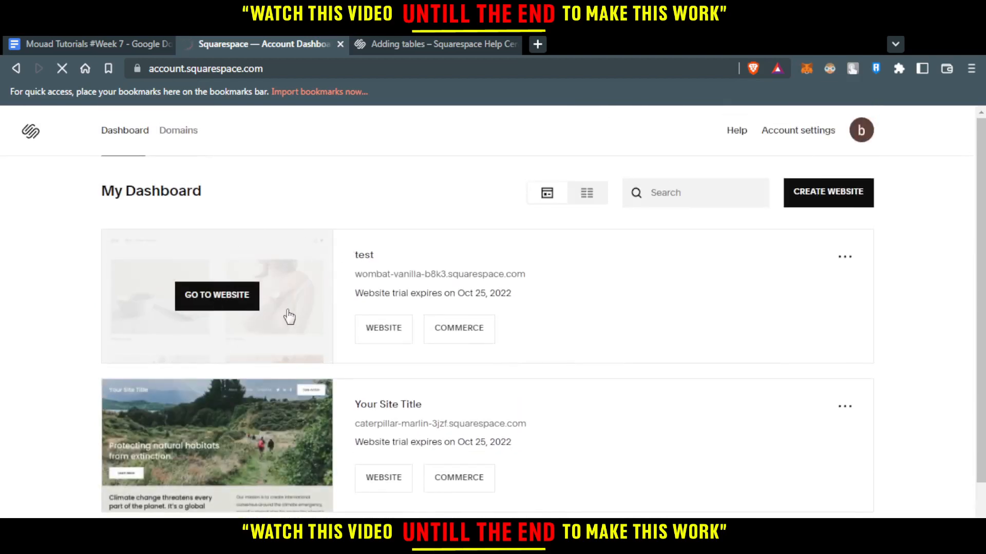
pyautogui.click(216, 296)
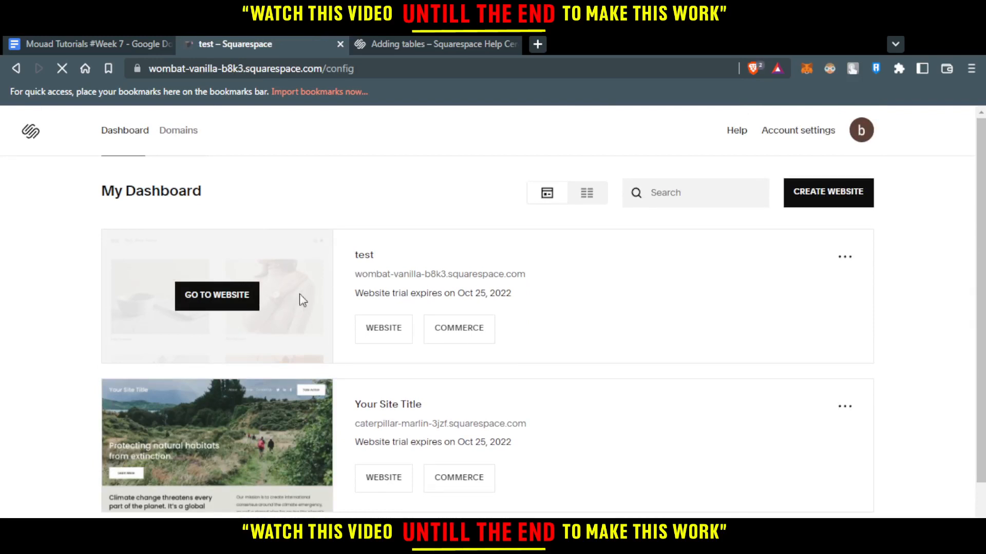
pyautogui.click(216, 296)
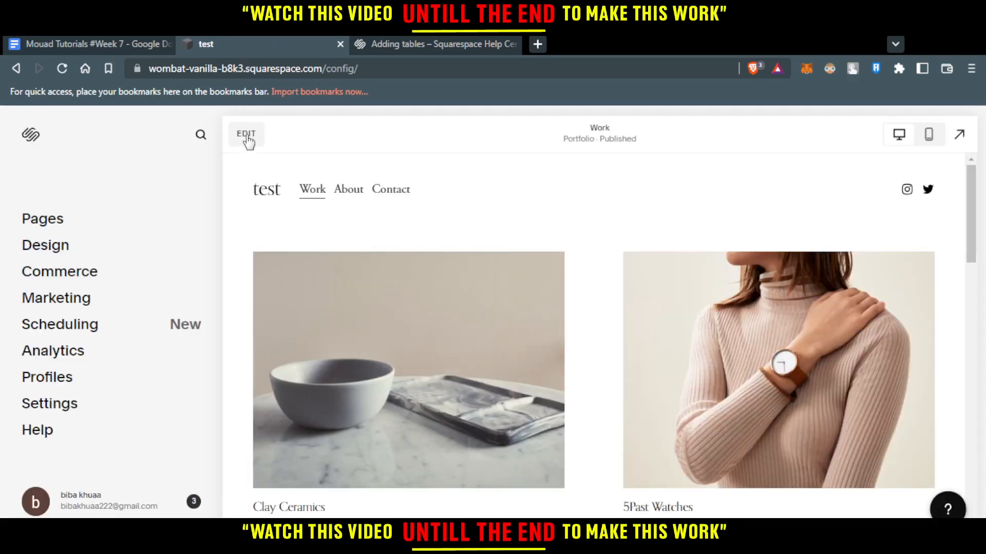
pyautogui.click(245, 134)
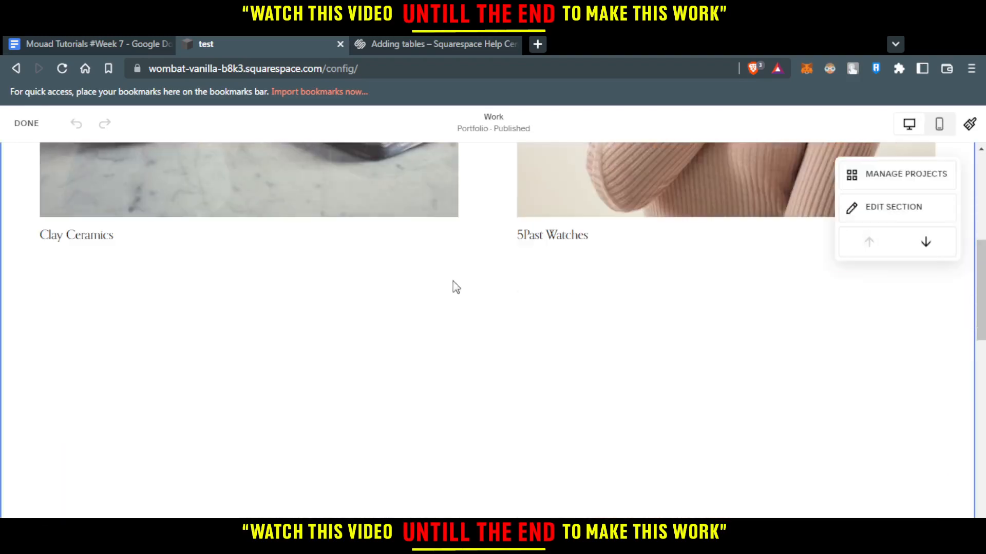
pyautogui.scroll(-3)
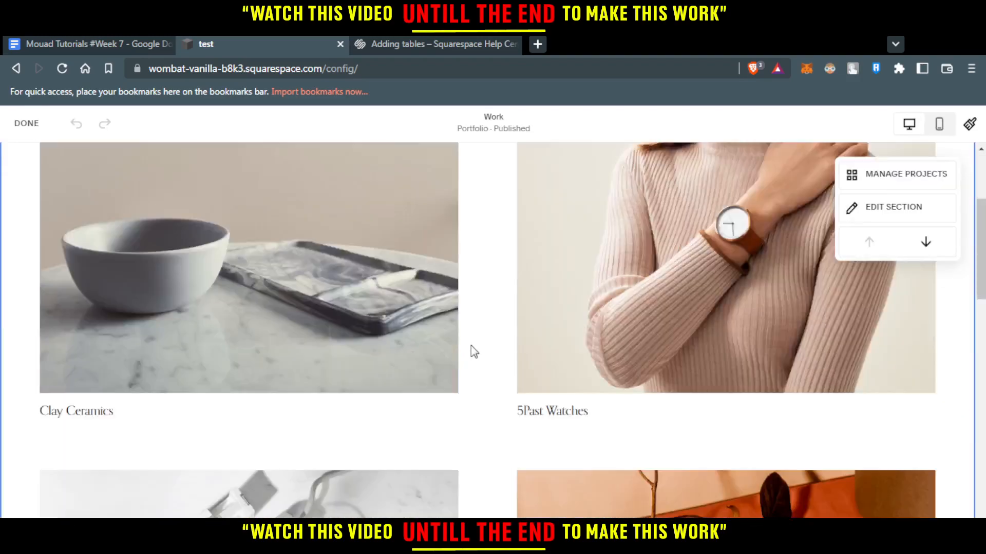
# - In the Help Center 'Adding tables' article, highlight the whole introductory paragraph
pyautogui.click(433, 44)
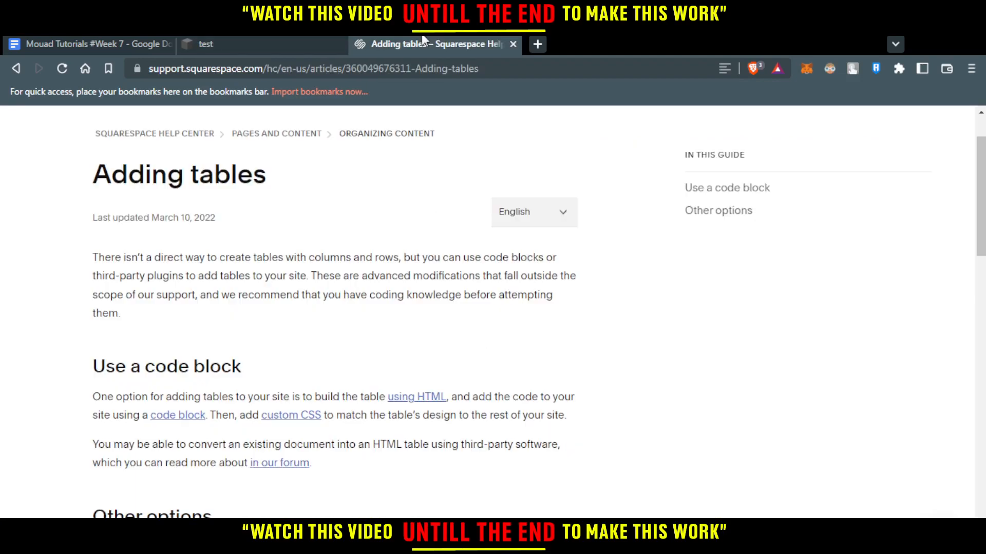
pyautogui.moveTo(285, 208)
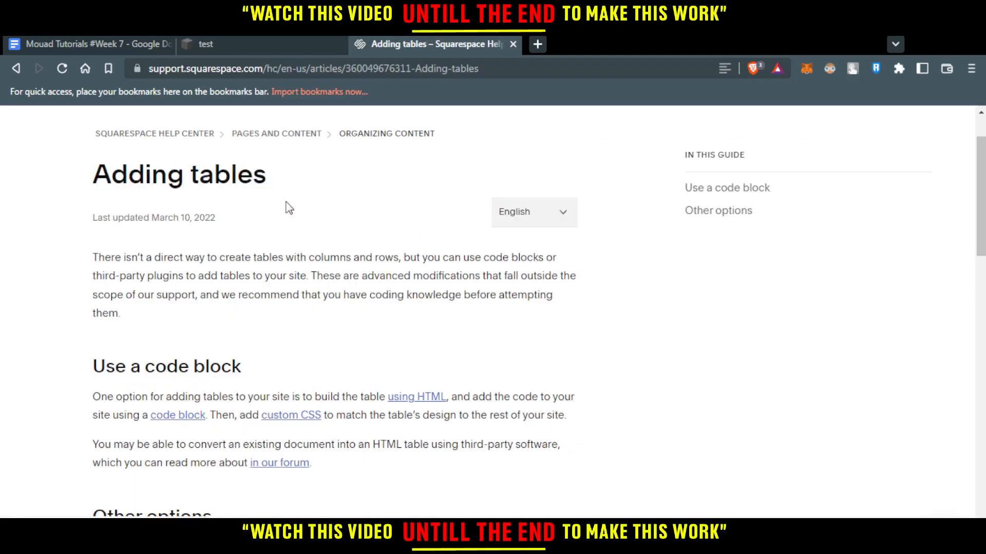
pyautogui.moveTo(92, 257); pyautogui.dragTo(178, 257)
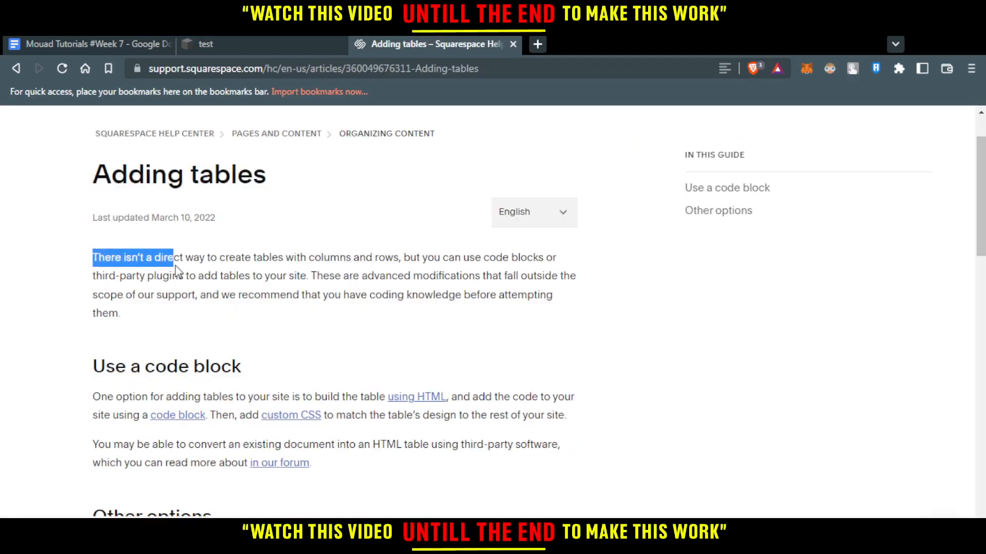
pyautogui.moveTo(175, 257); pyautogui.dragTo(301, 257)
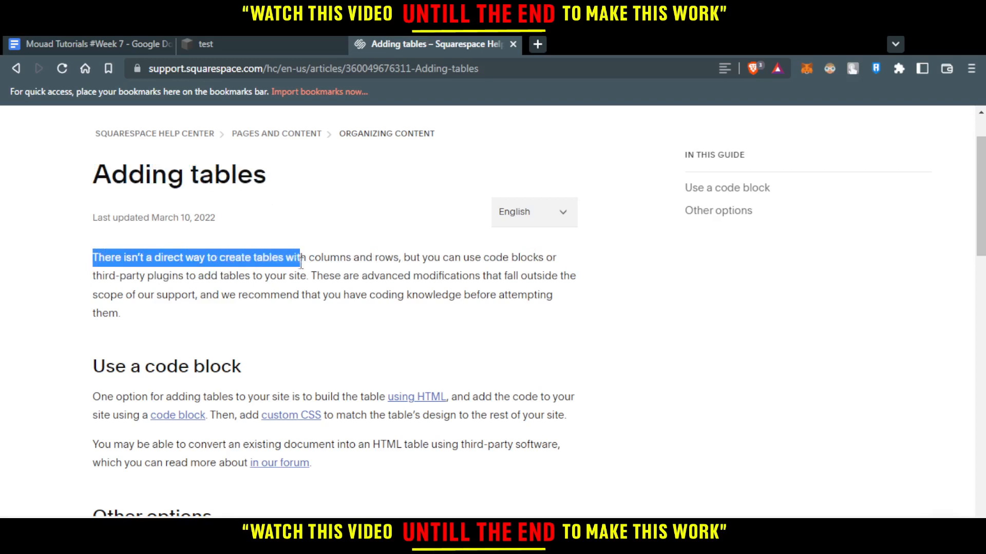
pyautogui.moveTo(299, 258); pyautogui.dragTo(516, 258)
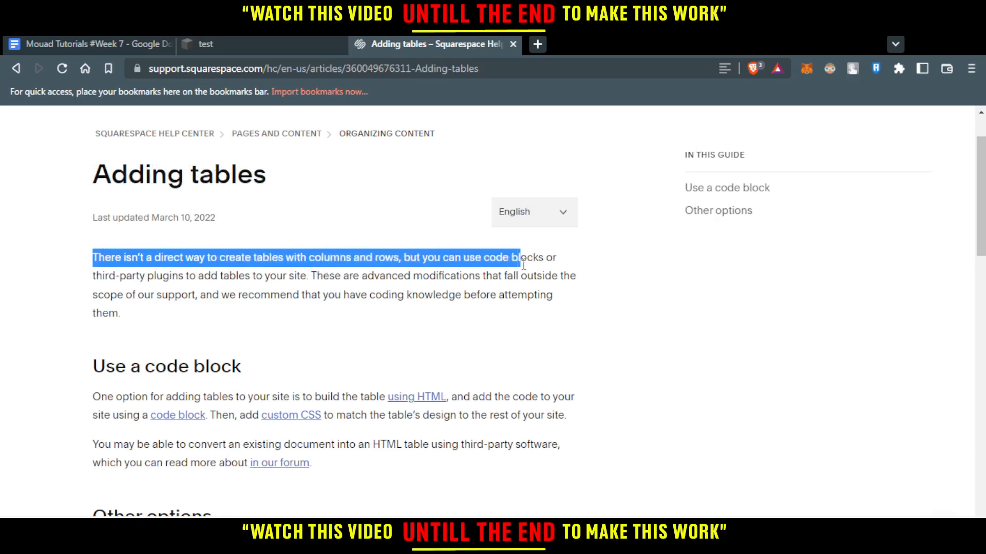
pyautogui.moveTo(516, 258); pyautogui.dragTo(133, 275)
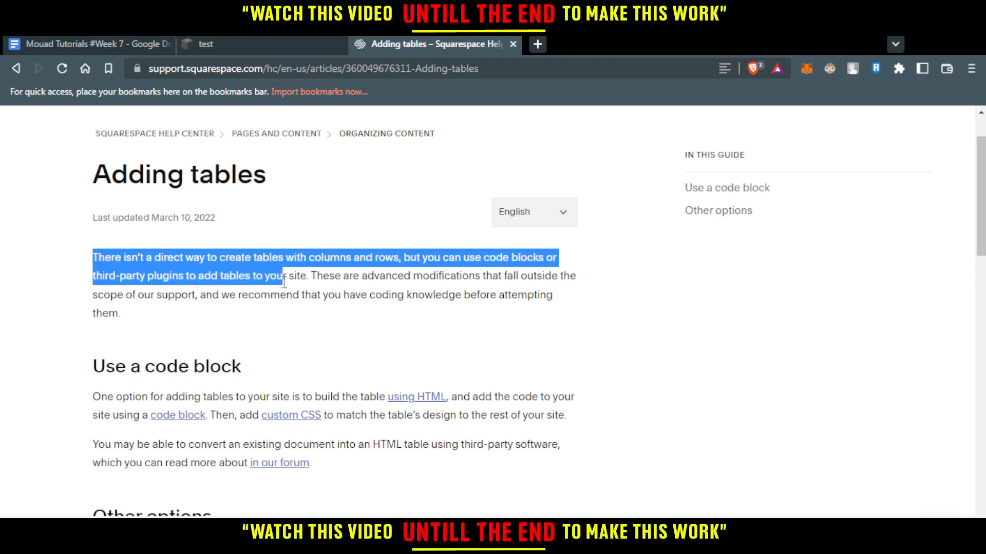
pyautogui.moveTo(284, 276); pyautogui.dragTo(497, 277)
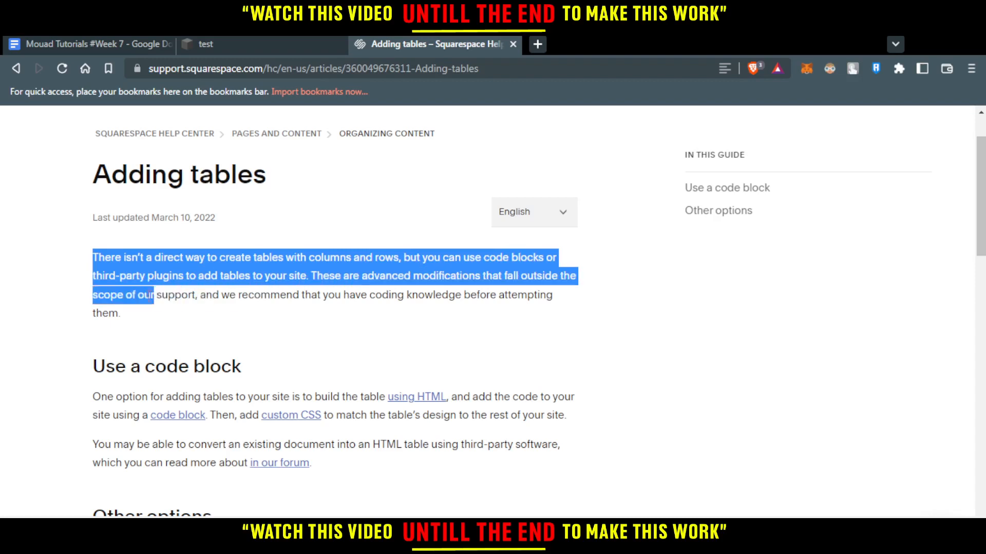
pyautogui.moveTo(151, 295); pyautogui.dragTo(121, 314)
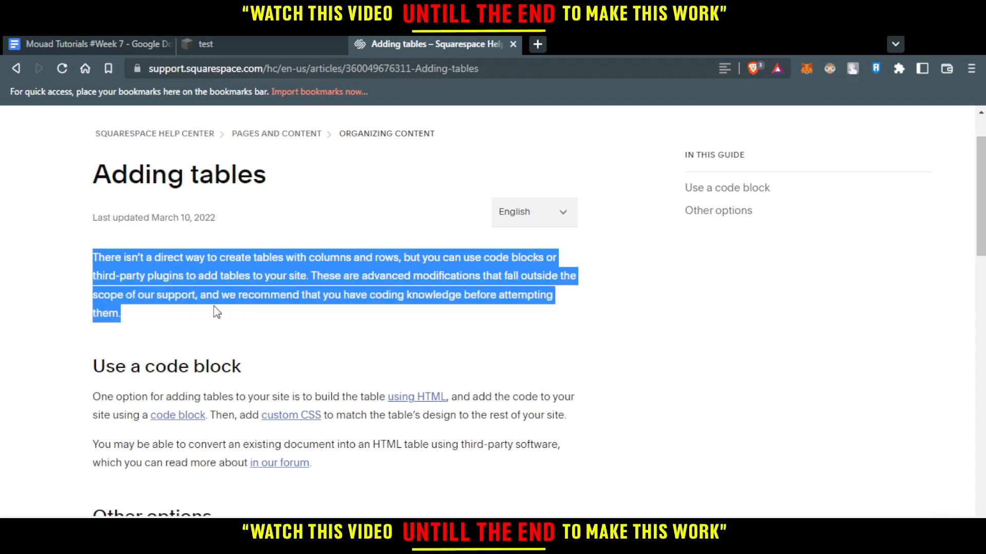
pyautogui.moveTo(429, 311)
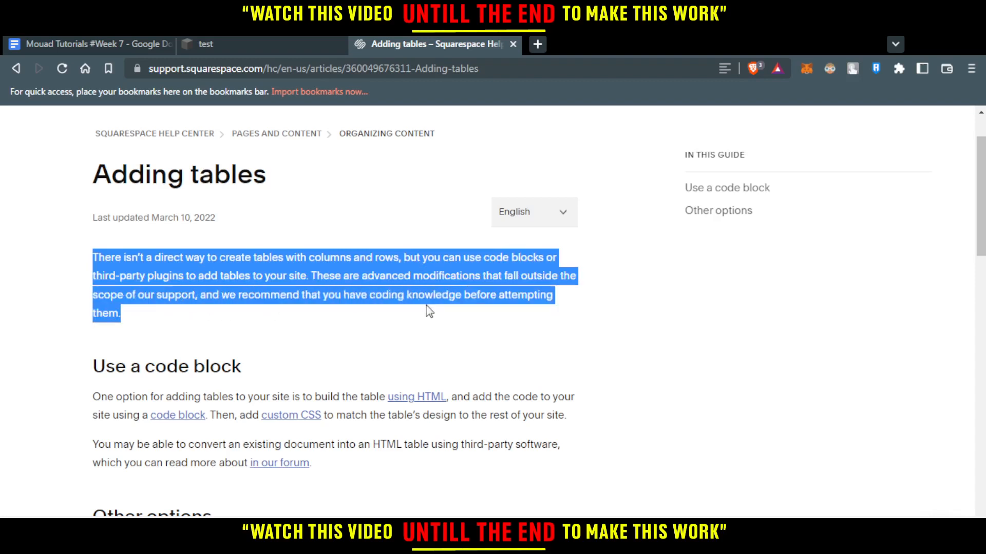
pyautogui.moveTo(216, 324)
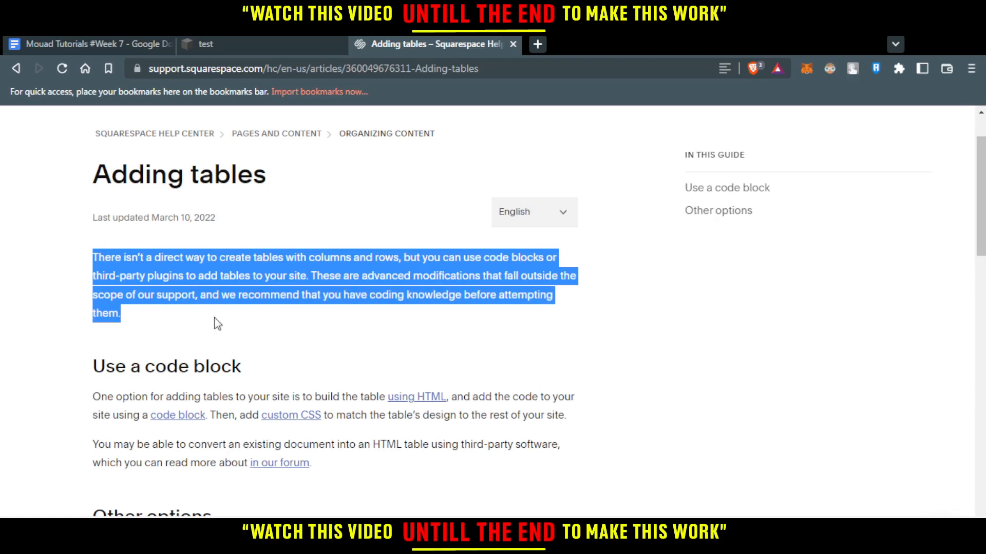
# - Highlight the 'Use a code block' and conversion paragraphs, then follow the forum link about adding a table
pyautogui.scroll(-3)
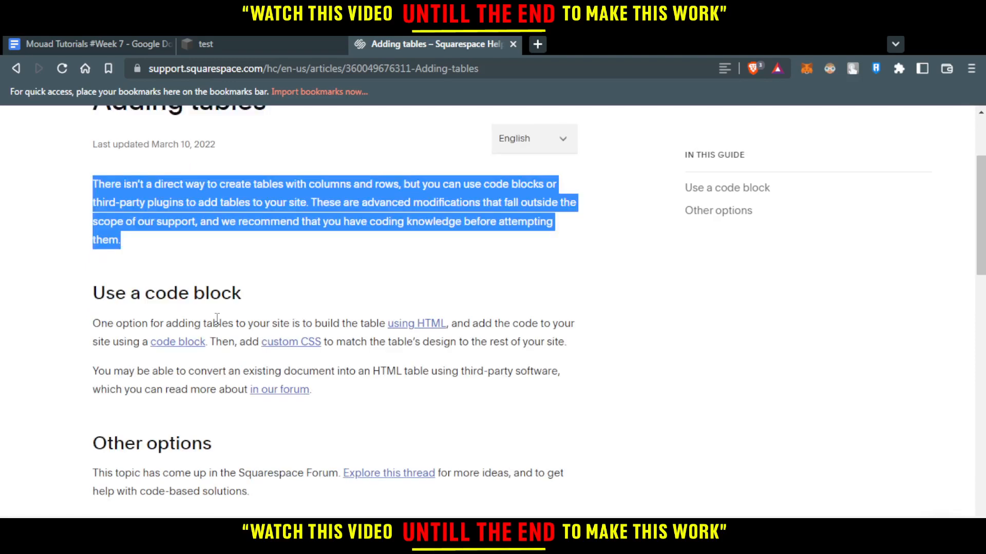
pyautogui.moveTo(123, 287)
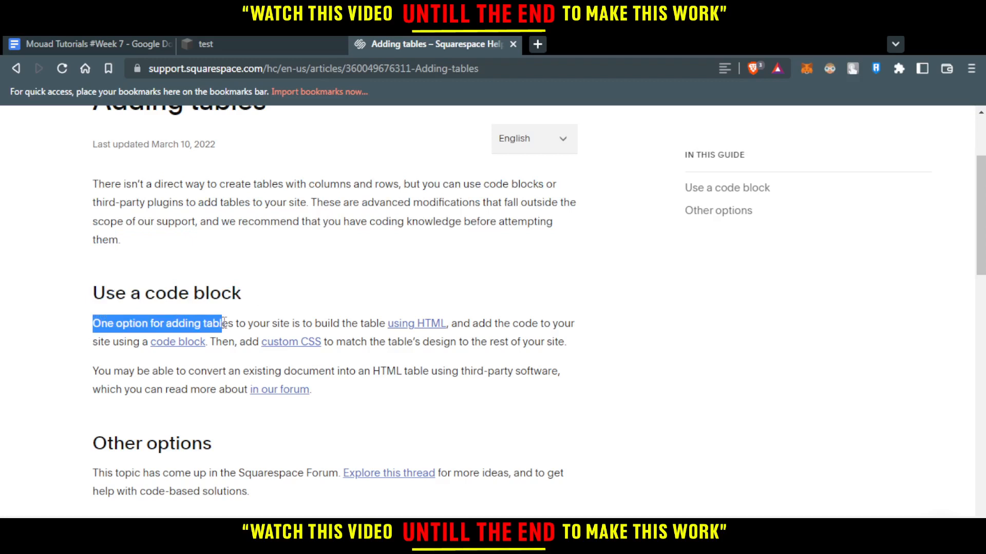
pyautogui.moveTo(220, 324); pyautogui.dragTo(335, 323)
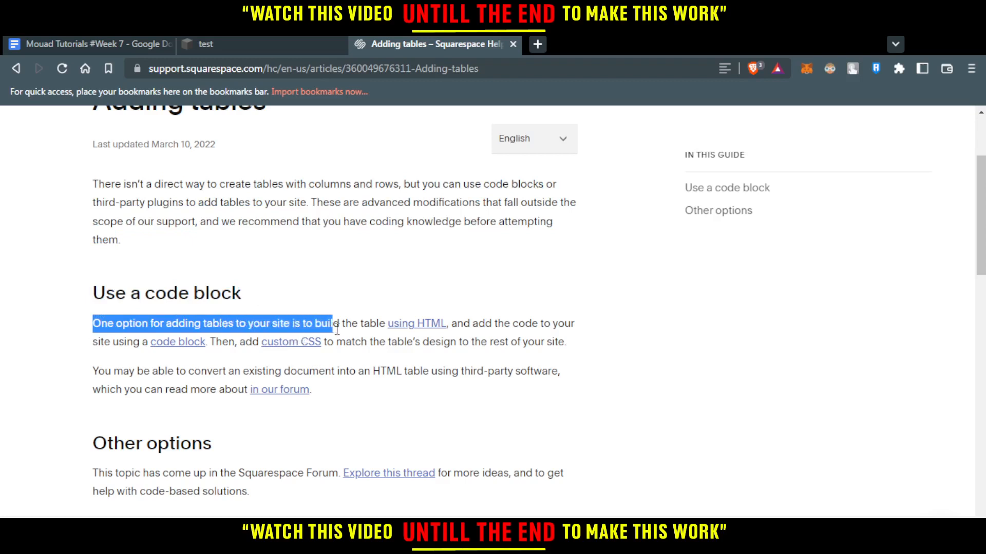
pyautogui.moveTo(330, 324); pyautogui.dragTo(458, 342)
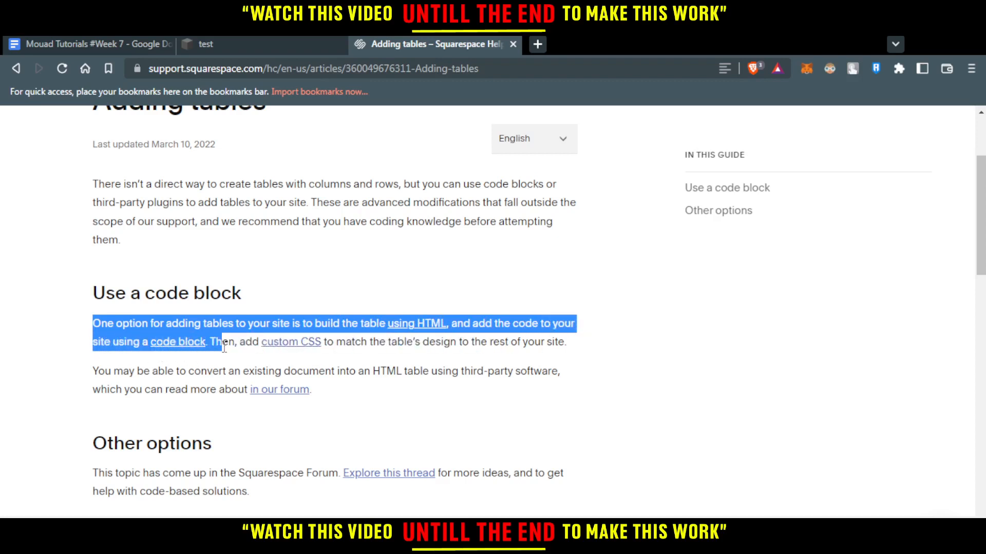
pyautogui.moveTo(214, 342); pyautogui.dragTo(324, 341)
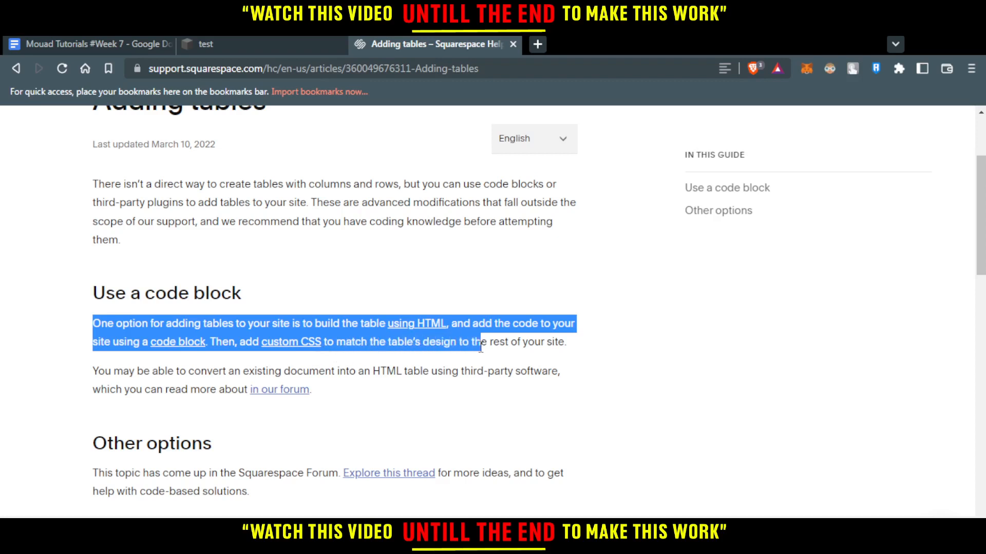
pyautogui.moveTo(479, 343); pyautogui.dragTo(151, 384)
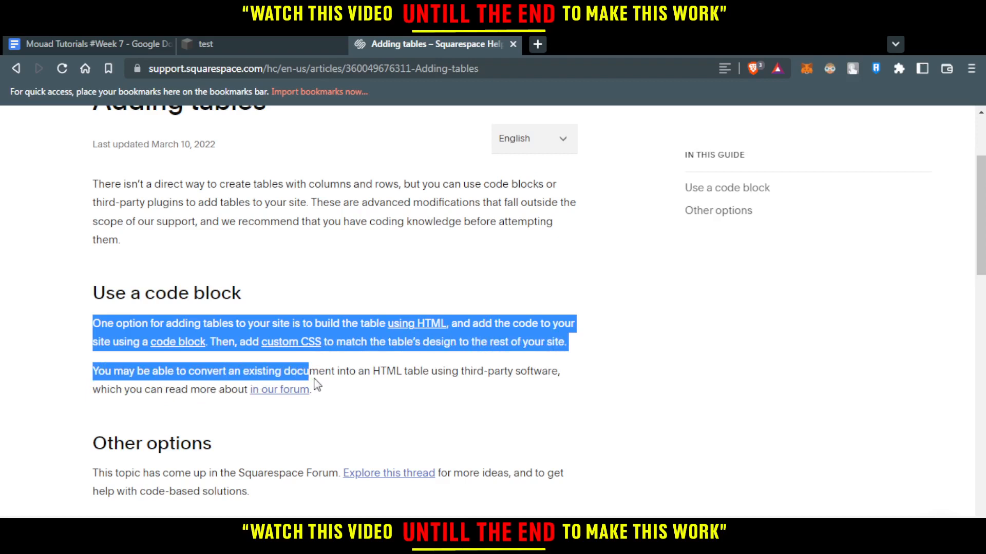
pyautogui.moveTo(314, 383); pyautogui.dragTo(408, 390)
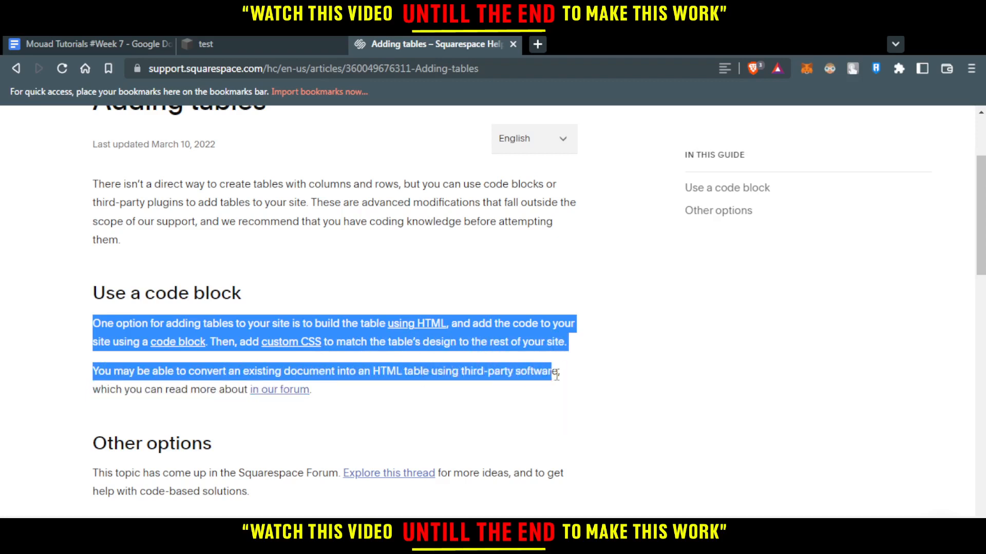
pyautogui.moveTo(559, 373); pyautogui.dragTo(237, 389)
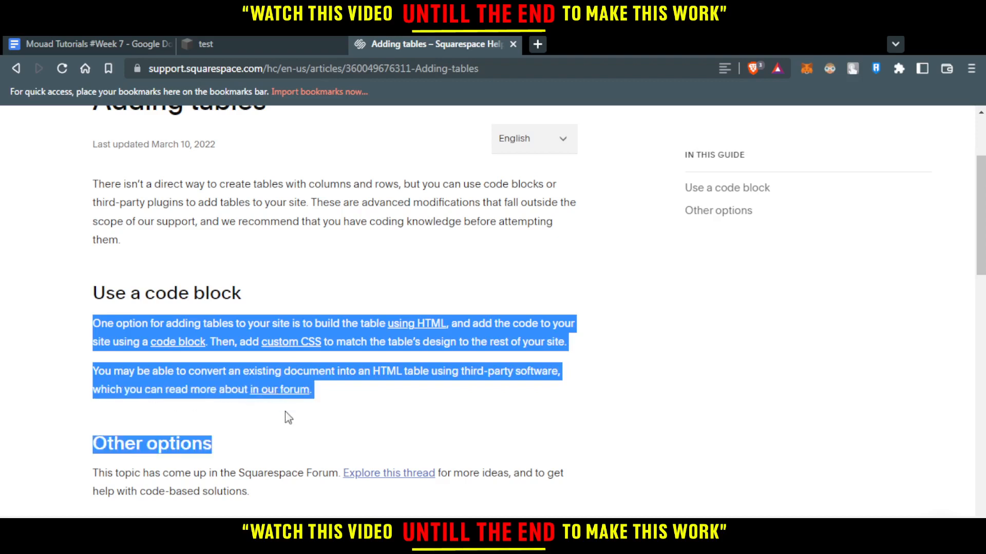
pyautogui.click(279, 389)
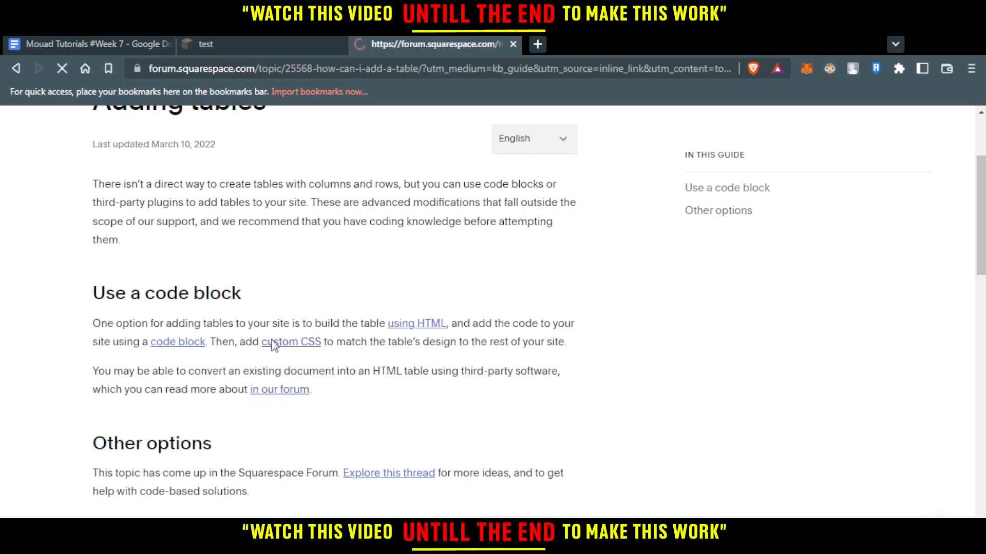